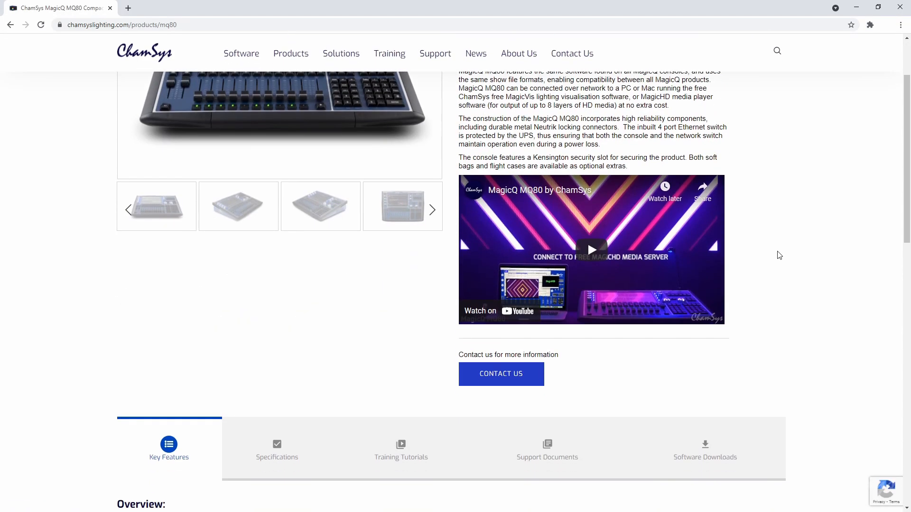
Open the MQ80 Support Documents tab and the MagicQ MQ80 Kernel Update (V2) document
left_click(547, 450)
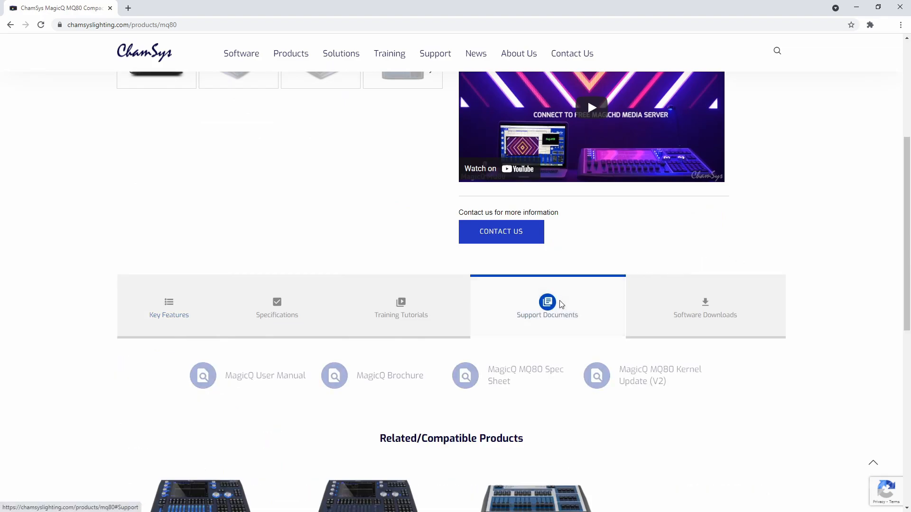
mouse_move(630, 382)
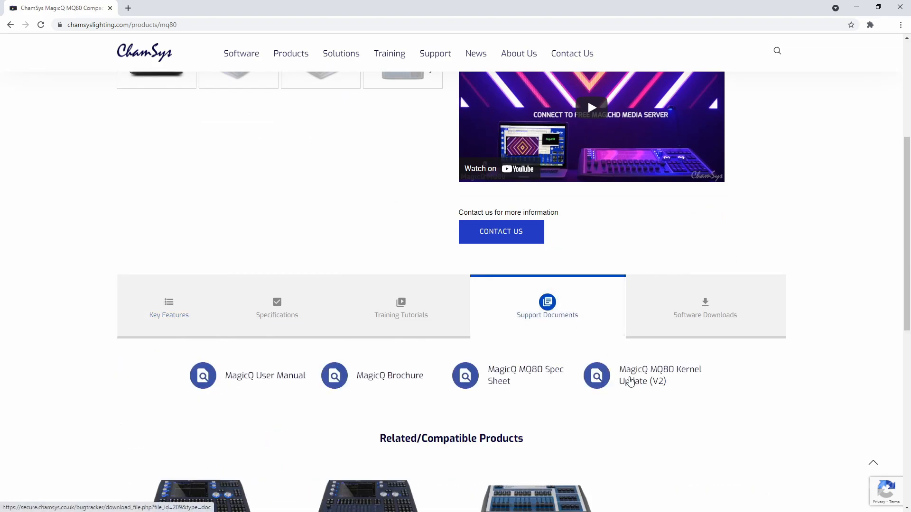
left_click(595, 375)
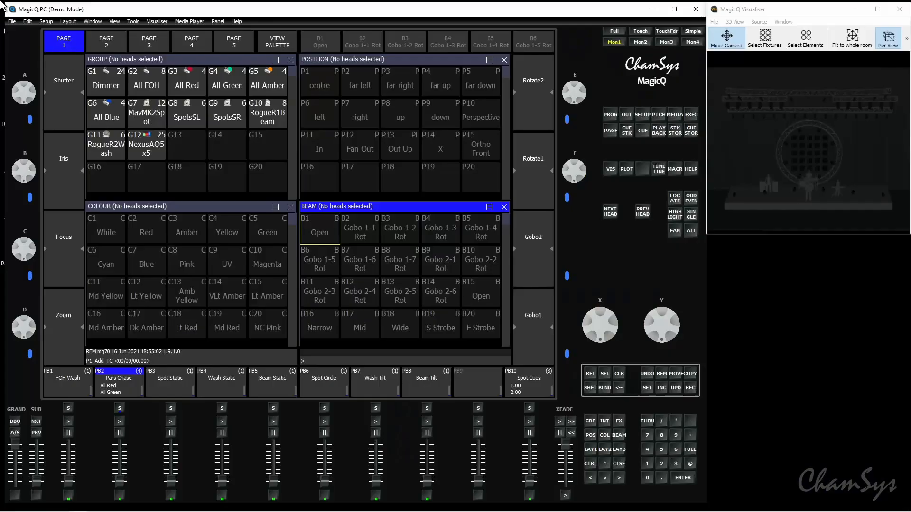
Open the Setup Ports tab, check the Interfaces status page, and return to Ports
left_click(626, 114)
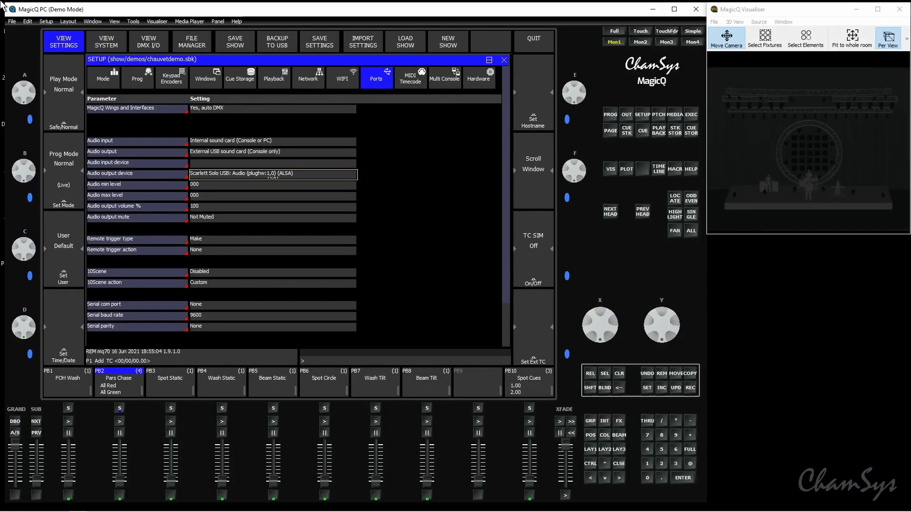
left_click(106, 41)
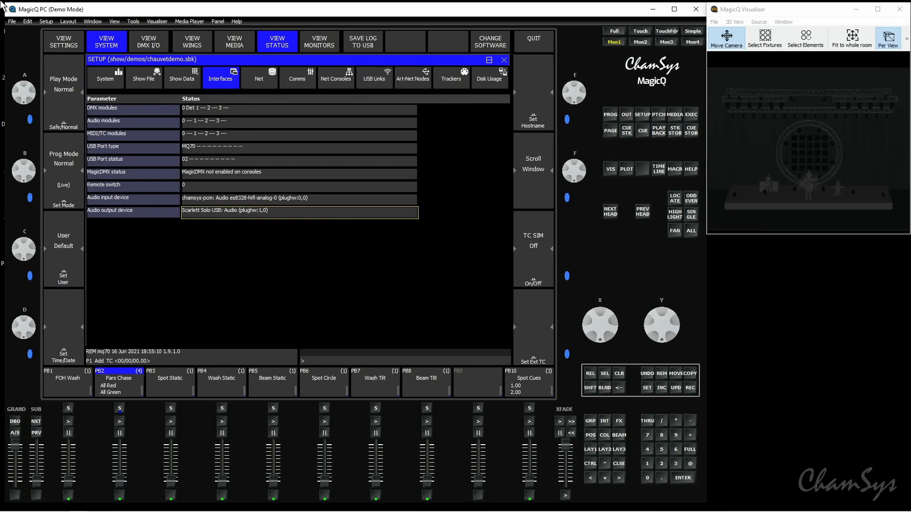
left_click(63, 41)
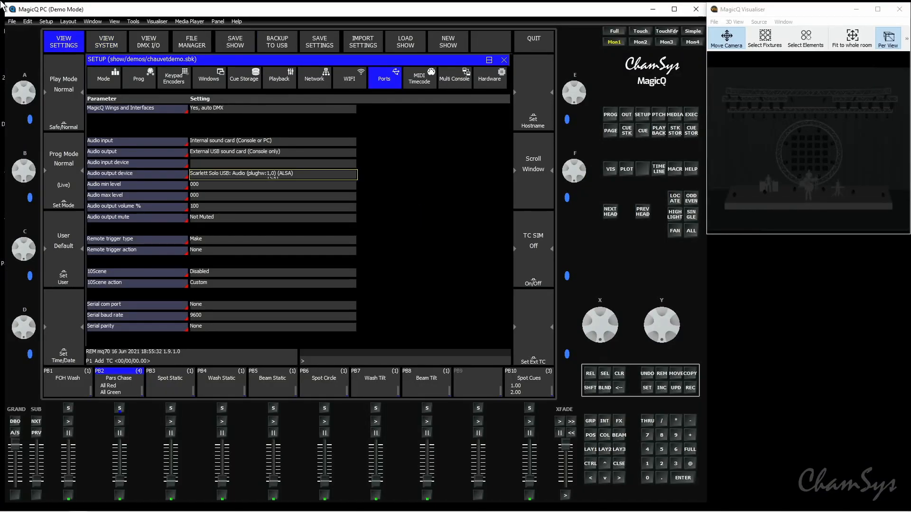
Set audio output to External USB sound card with Scarlett Solo USB as output device
left_click(271, 140)
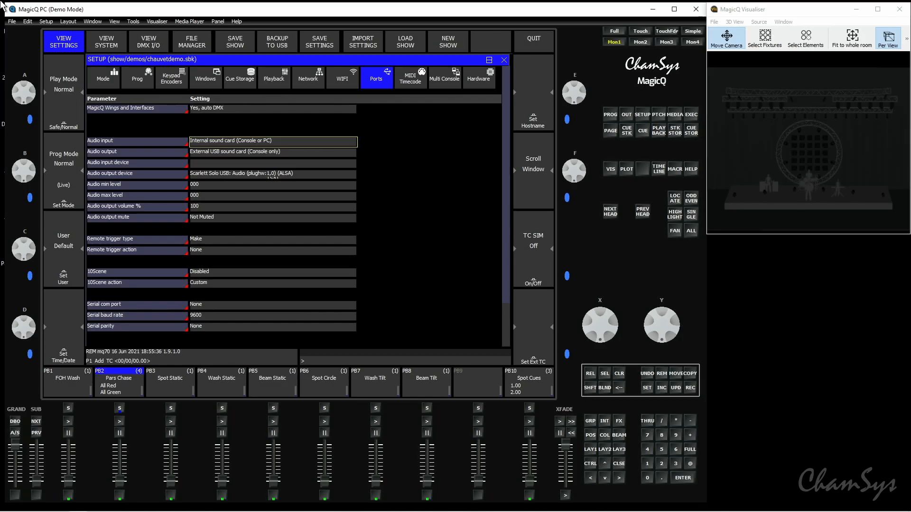
left_click(272, 151)
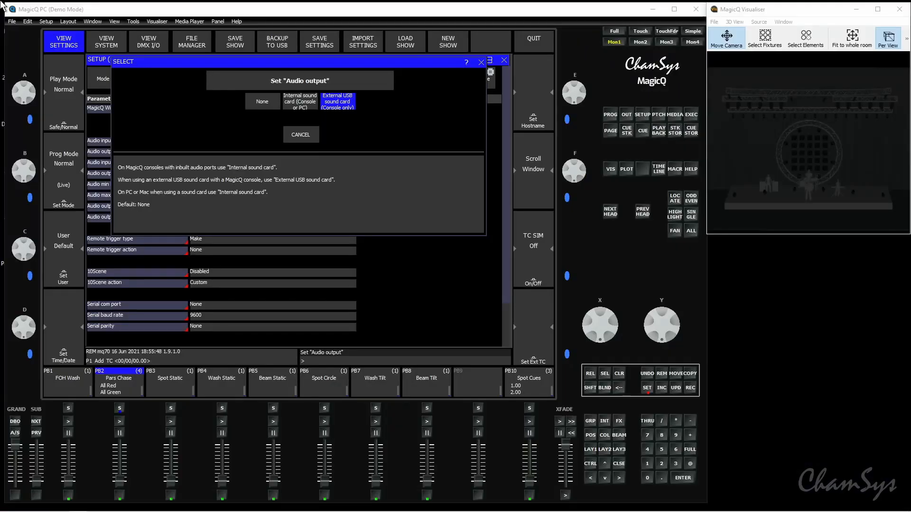
left_click(337, 101)
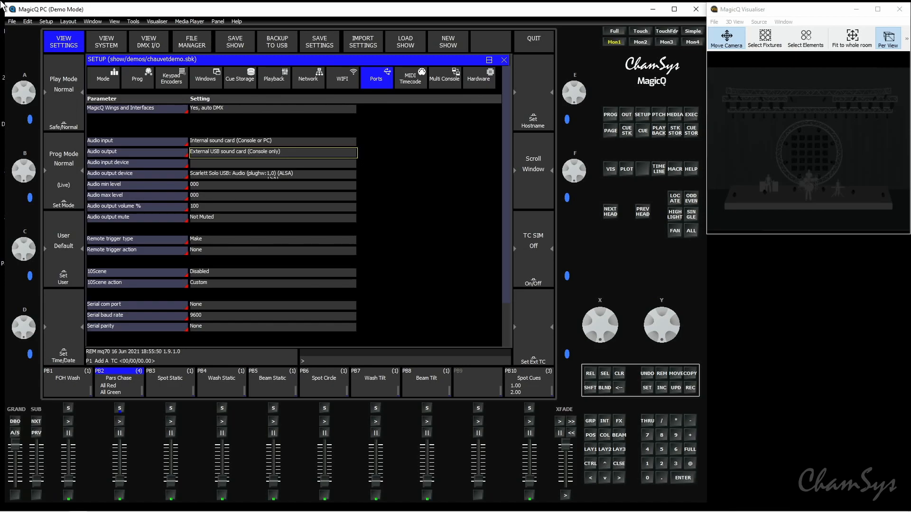
left_click(273, 173)
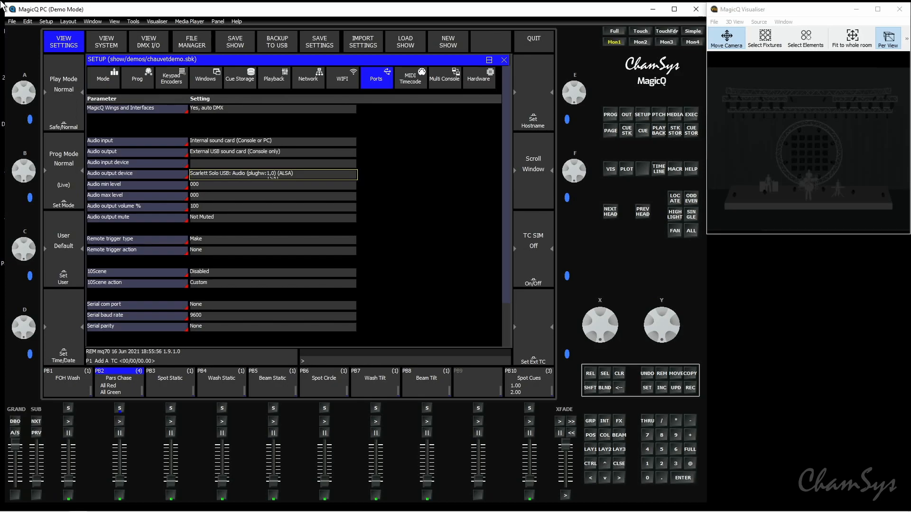
left_click(272, 173)
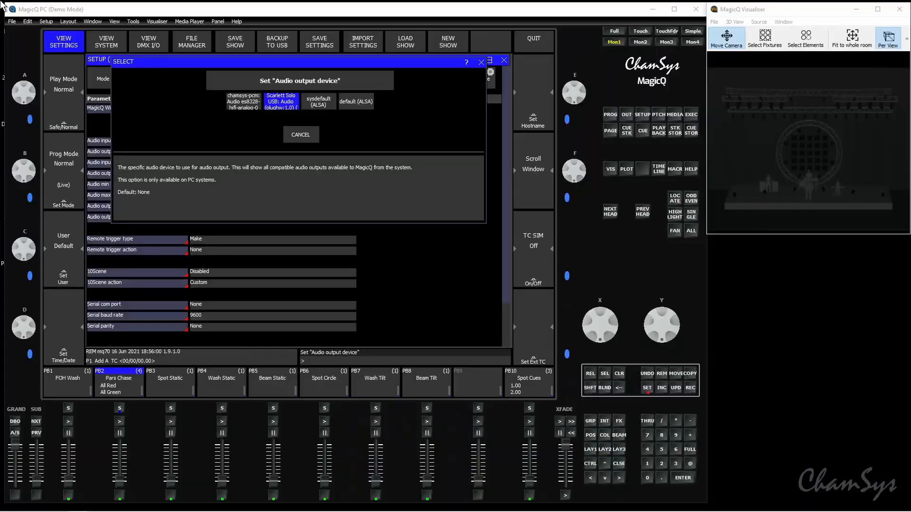
left_click(280, 101)
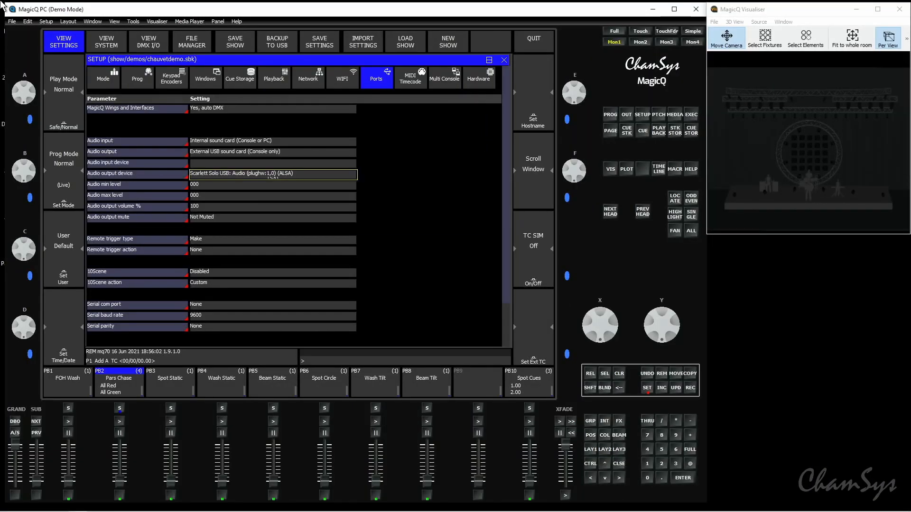
left_click(271, 141)
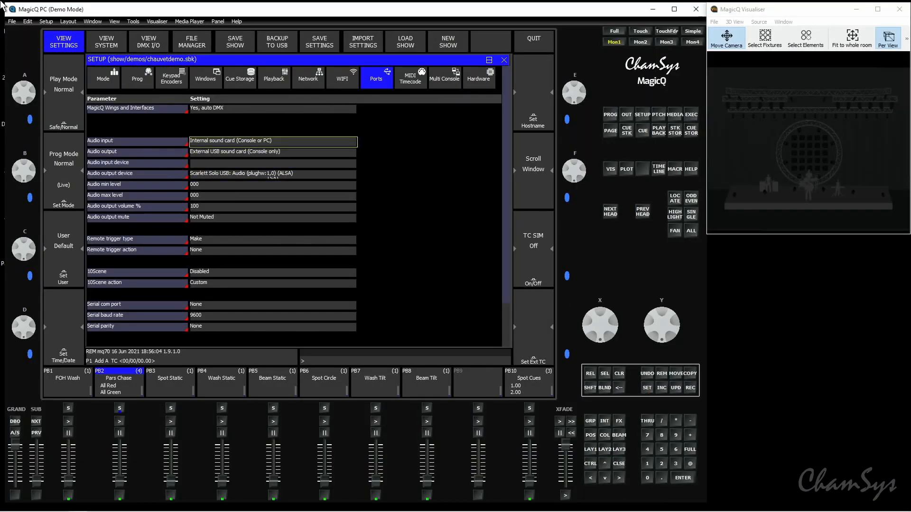
Set audio input to External USB sound card and open the input device list
left_click(271, 141)
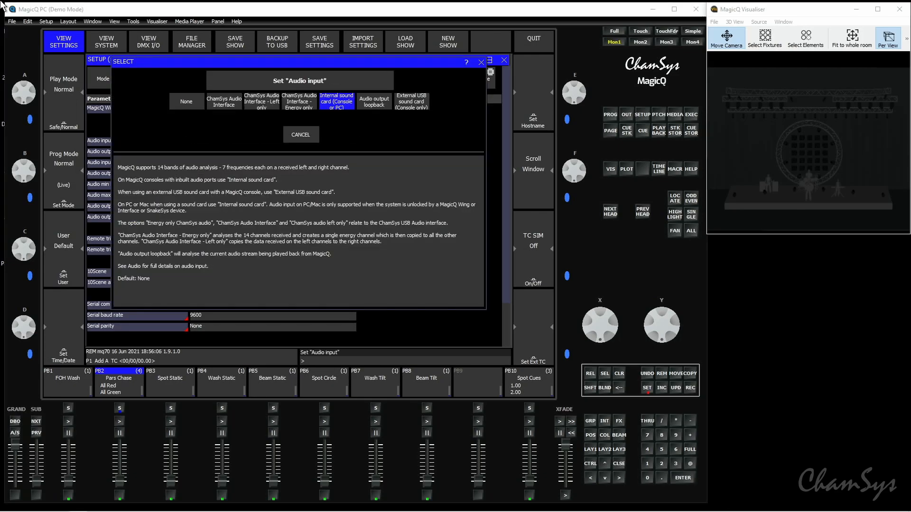
left_click(411, 100)
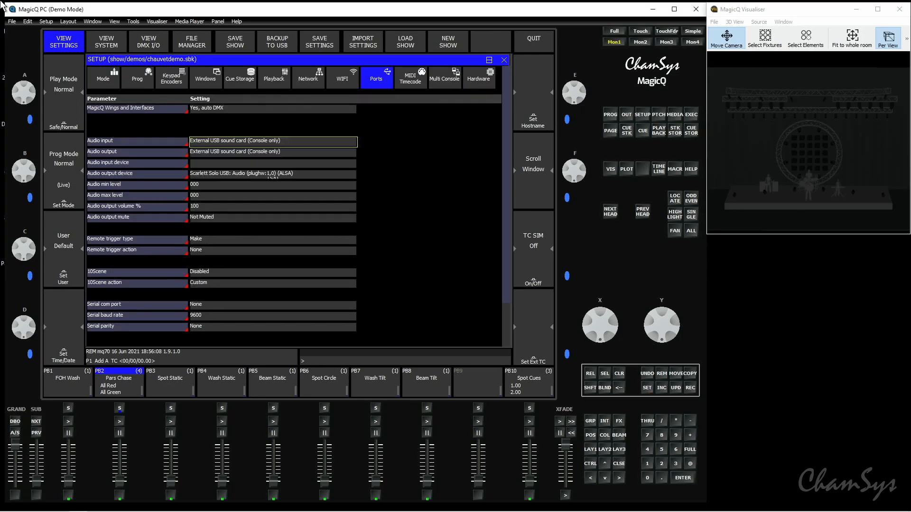
left_click(273, 162)
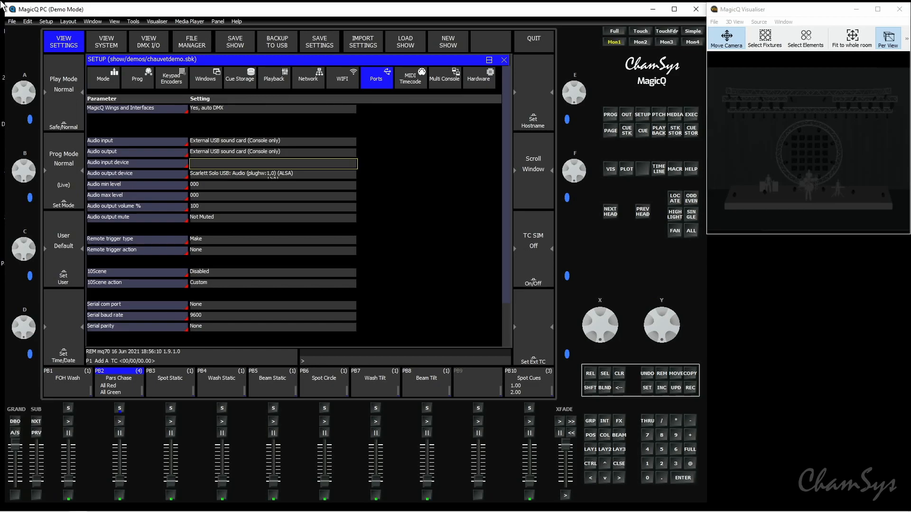
left_click(273, 163)
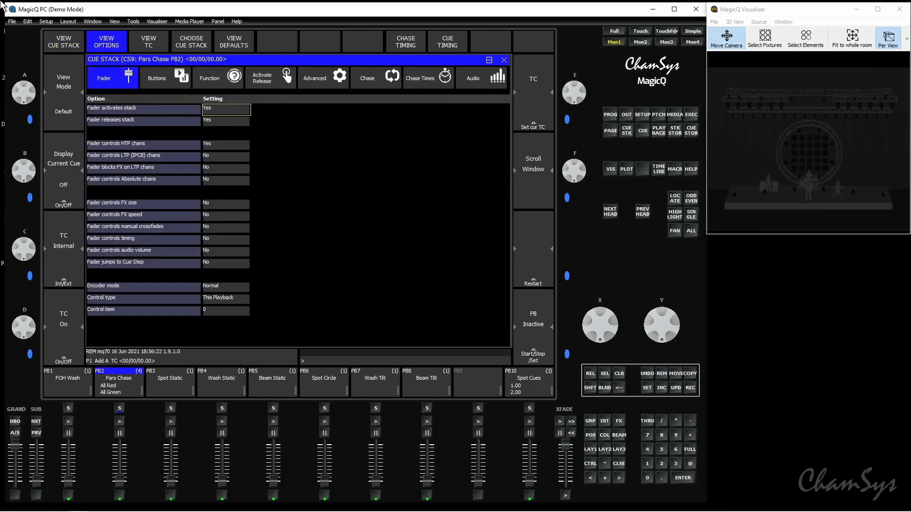
Check the Interfaces status showing Scarlett Solo USB as audio input and output device
left_click(473, 78)
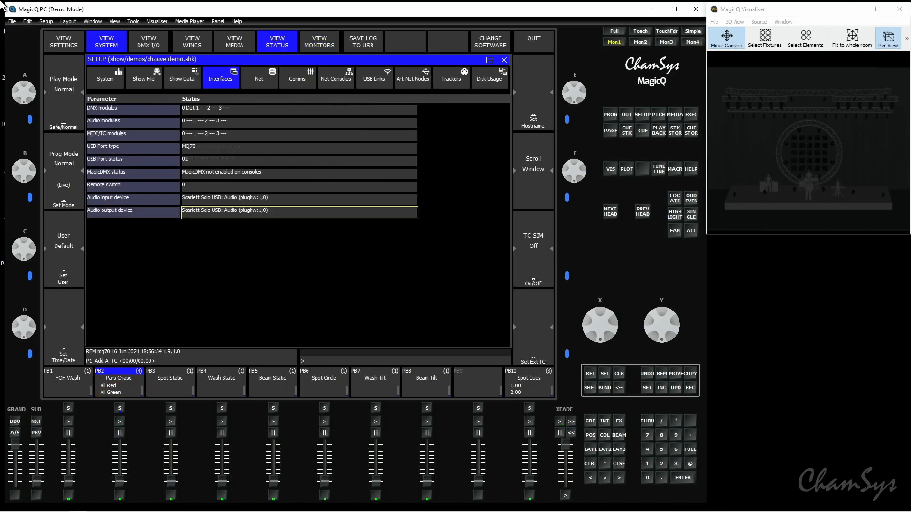
Review the Ports audio input and output rows, both on External USB sound card
left_click(63, 42)
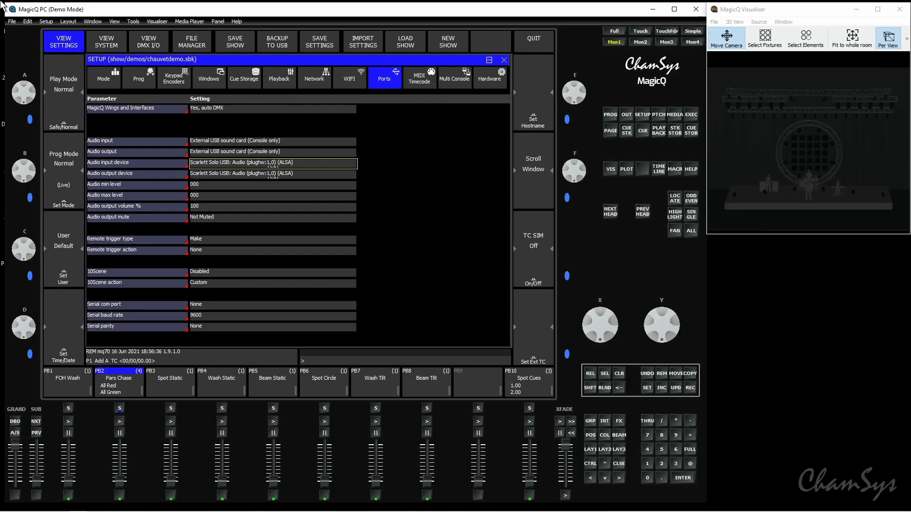
left_click(272, 140)
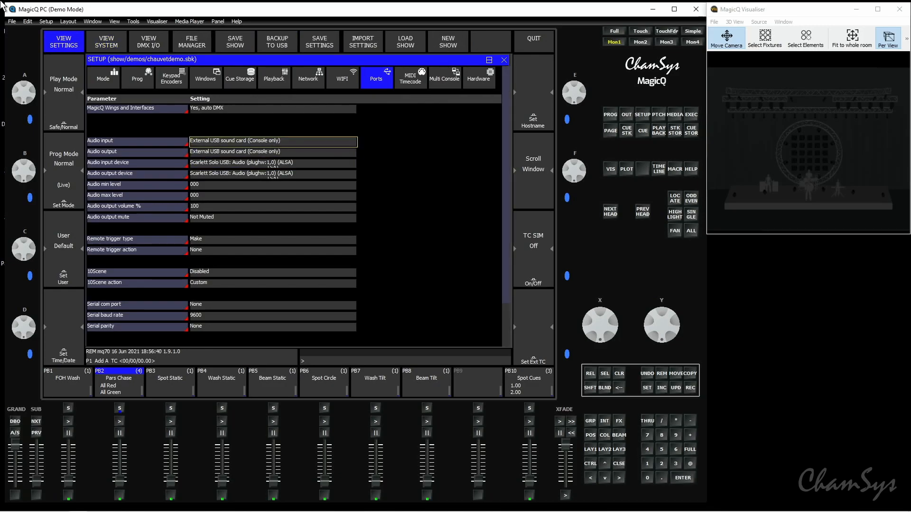
left_click(273, 151)
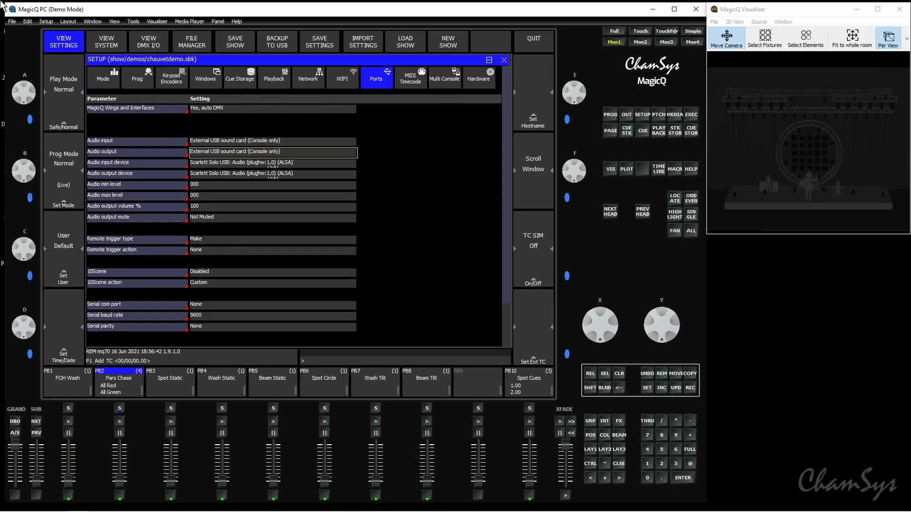